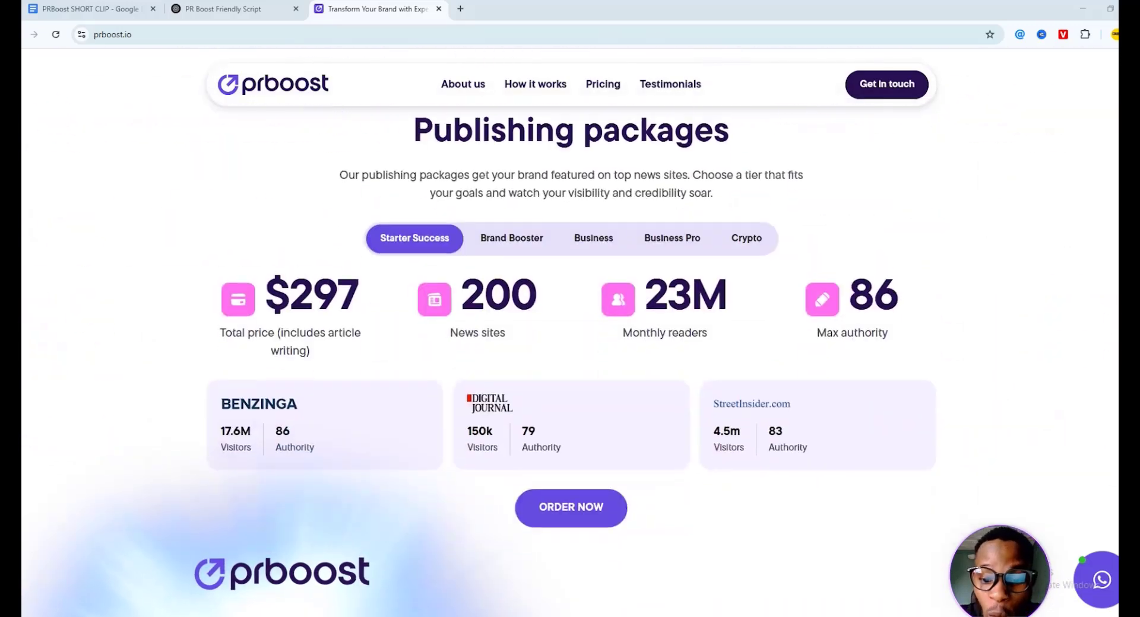
Step: Show PRBoost's Business publishing package, then scroll to the flexible pricing table and included outlets
left_click(593, 276)
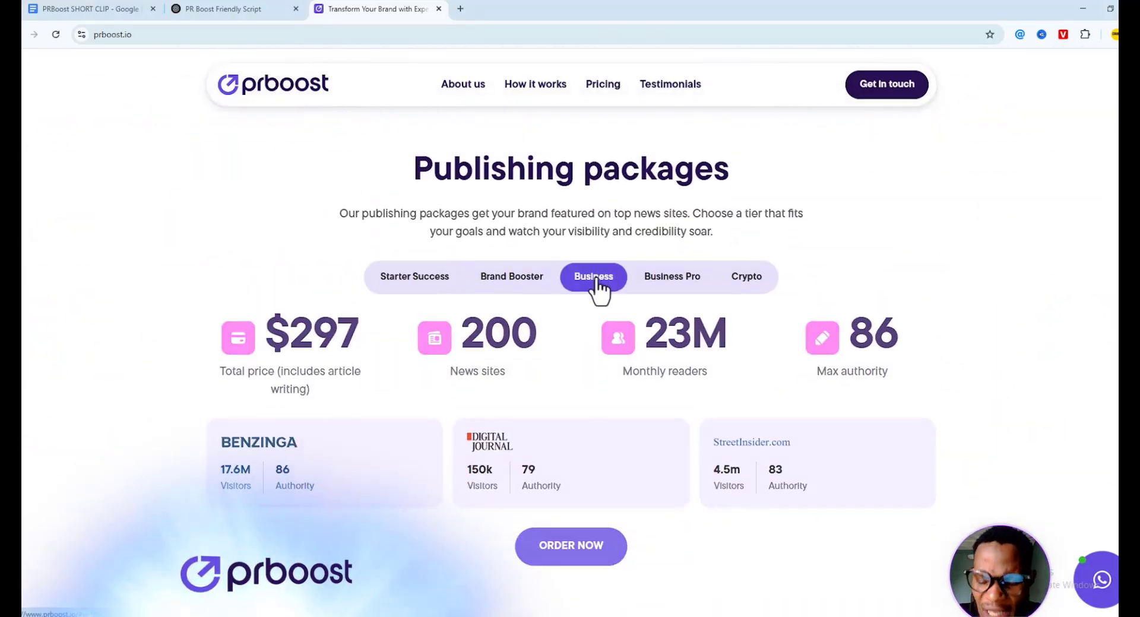
left_click(671, 176)
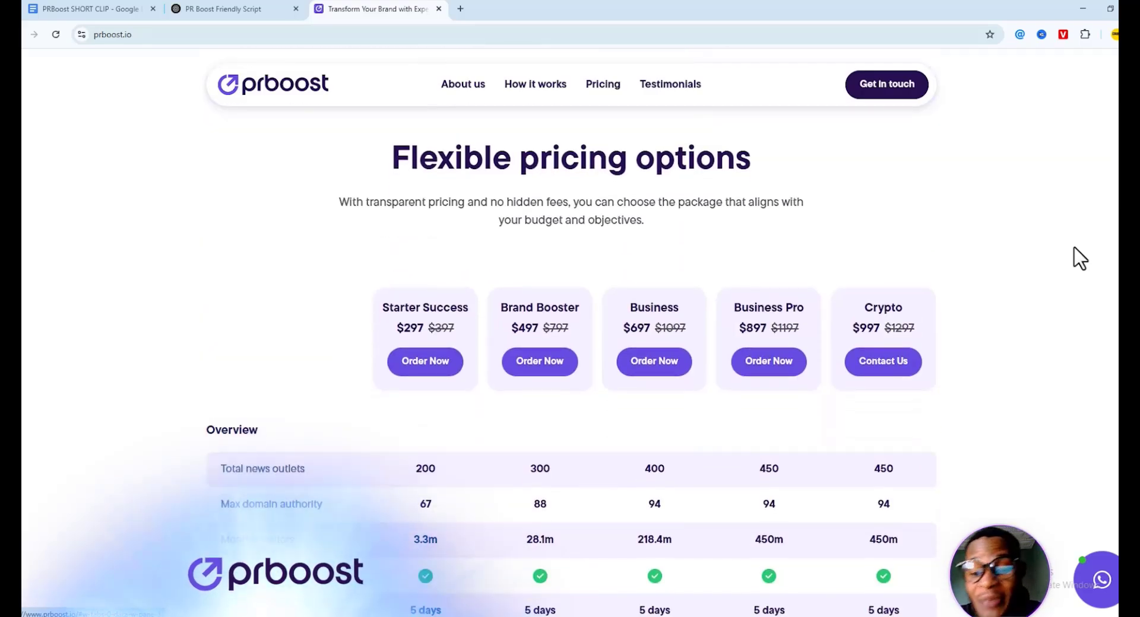
scroll("down", 3)
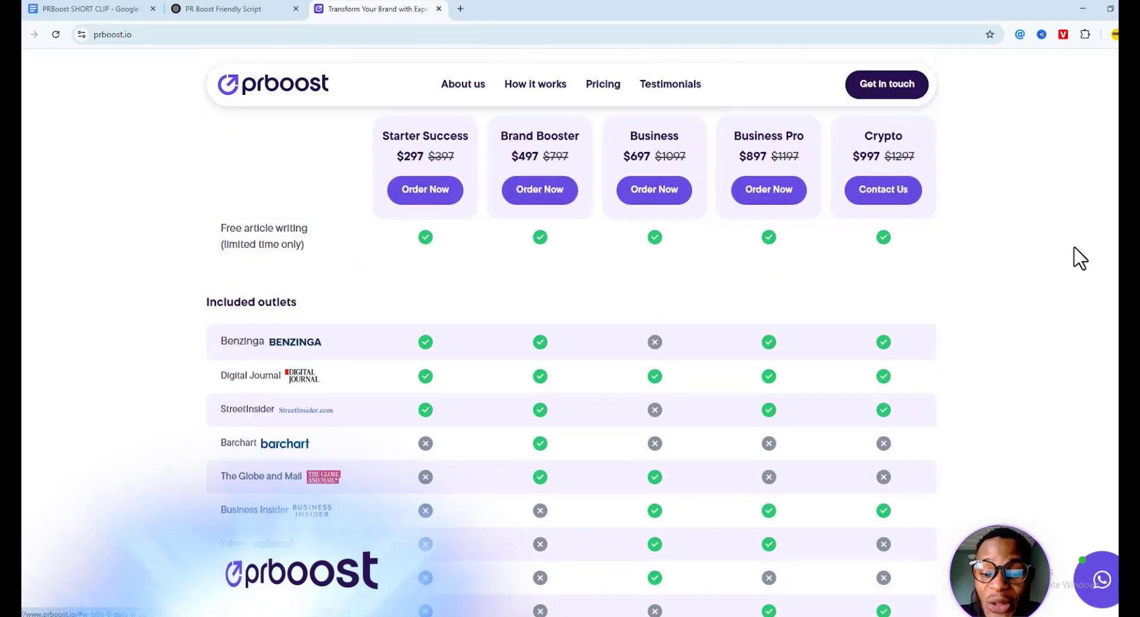
scroll("down", 3)
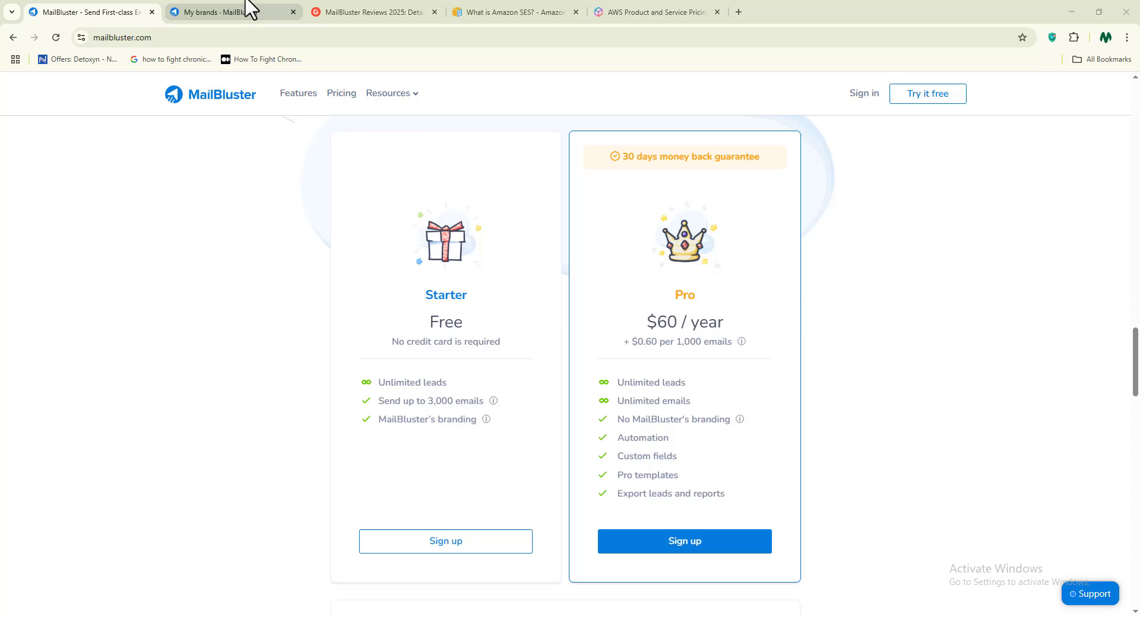
Step: Switch to the 'My brands - MailBluster' tab to see the existing brand
left_click(211, 12)
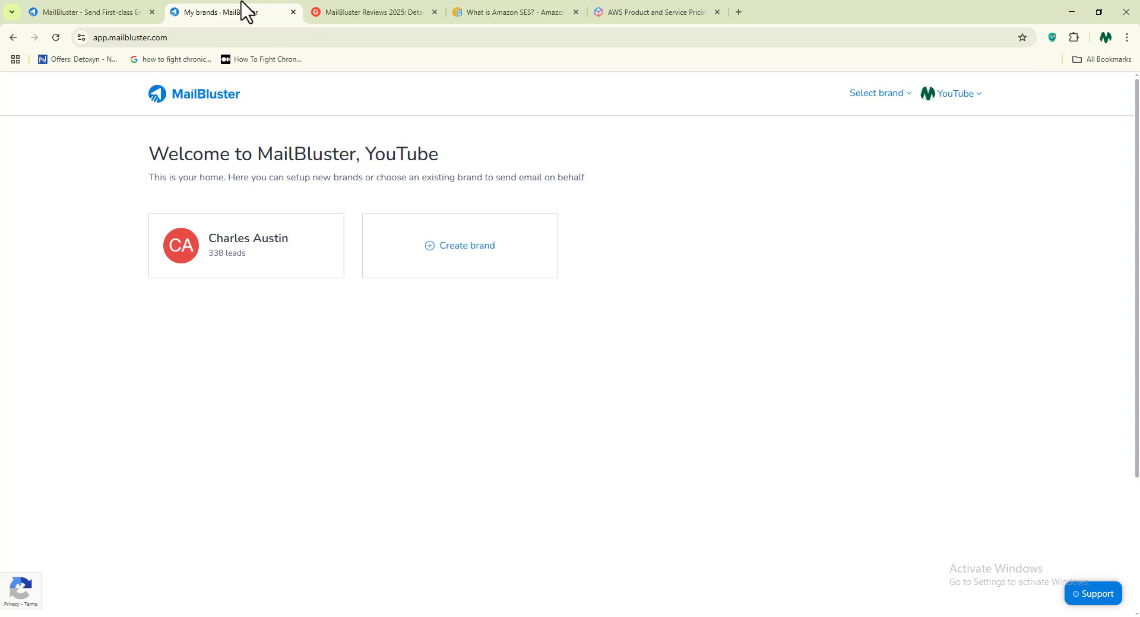
mouse_move(280, 265)
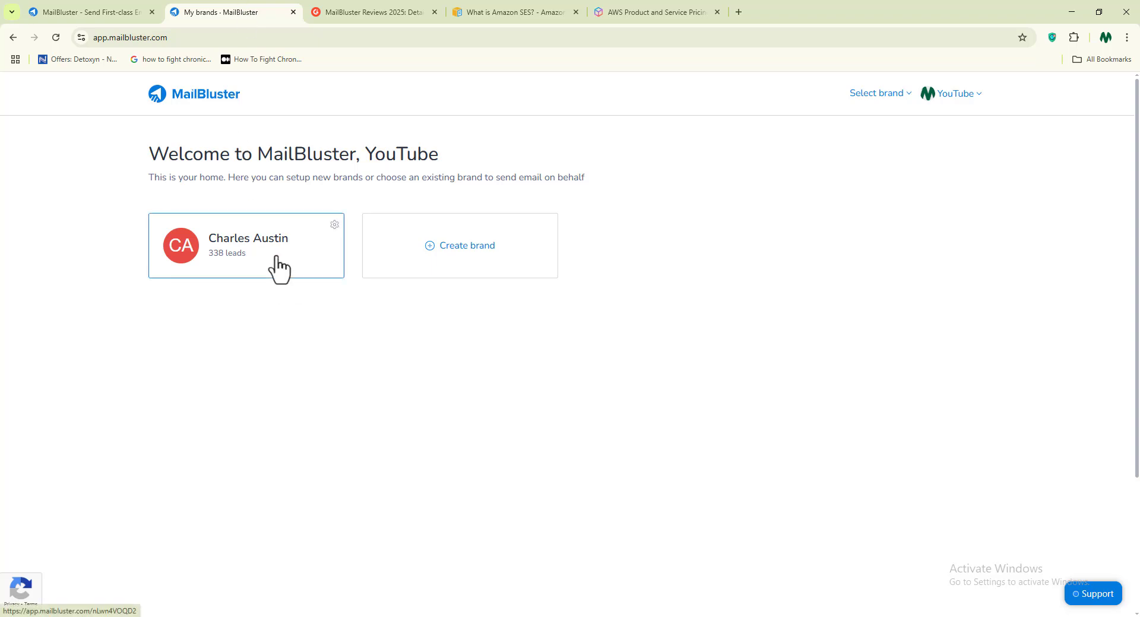
Step: Open the existing brand's dashboard from its card on the Welcome page
left_click(247, 246)
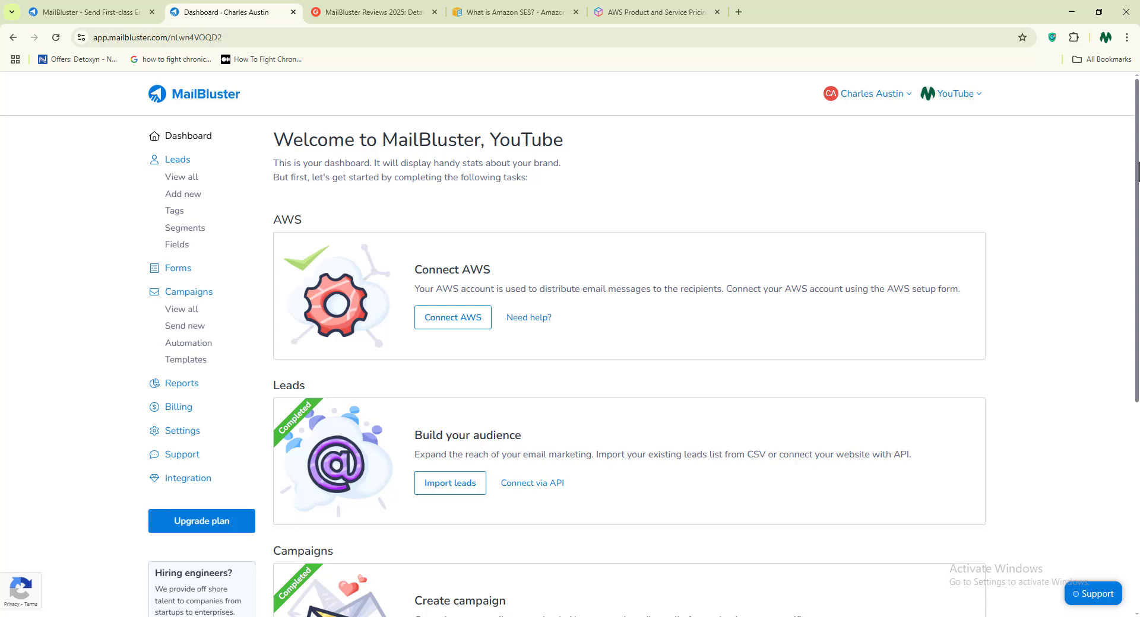
scroll("down", 3)
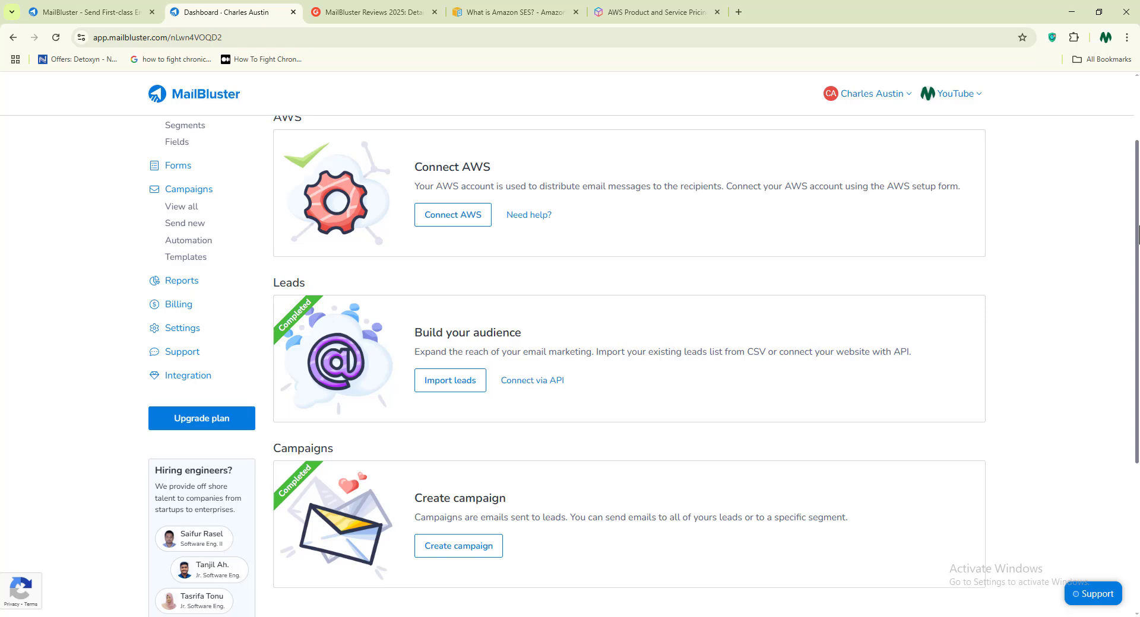
mouse_move(421, 391)
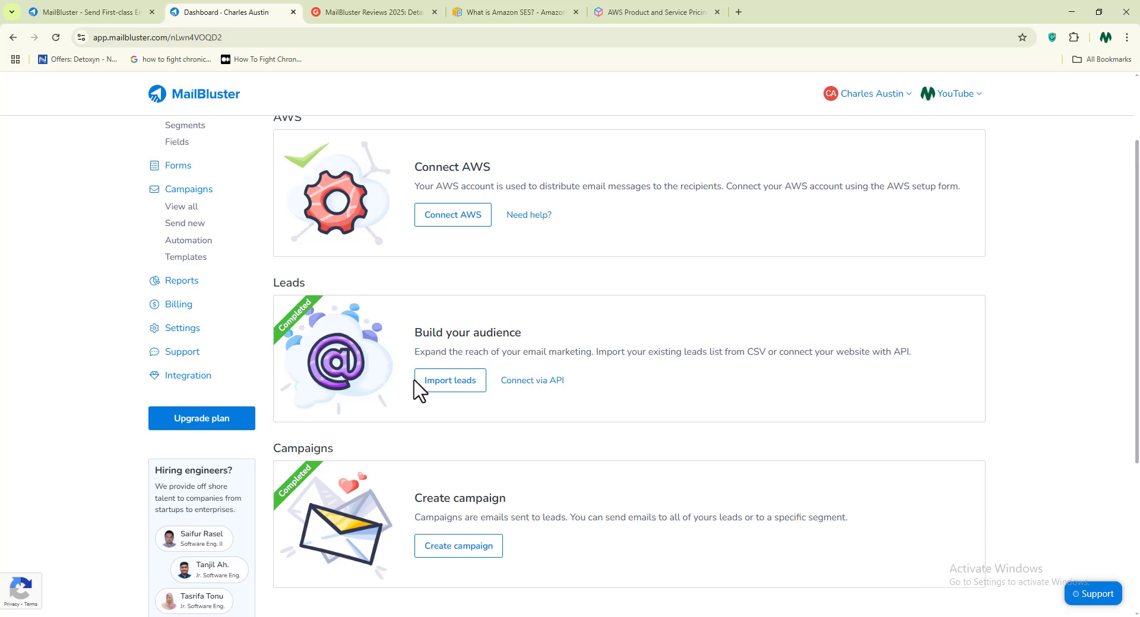
mouse_move(526, 405)
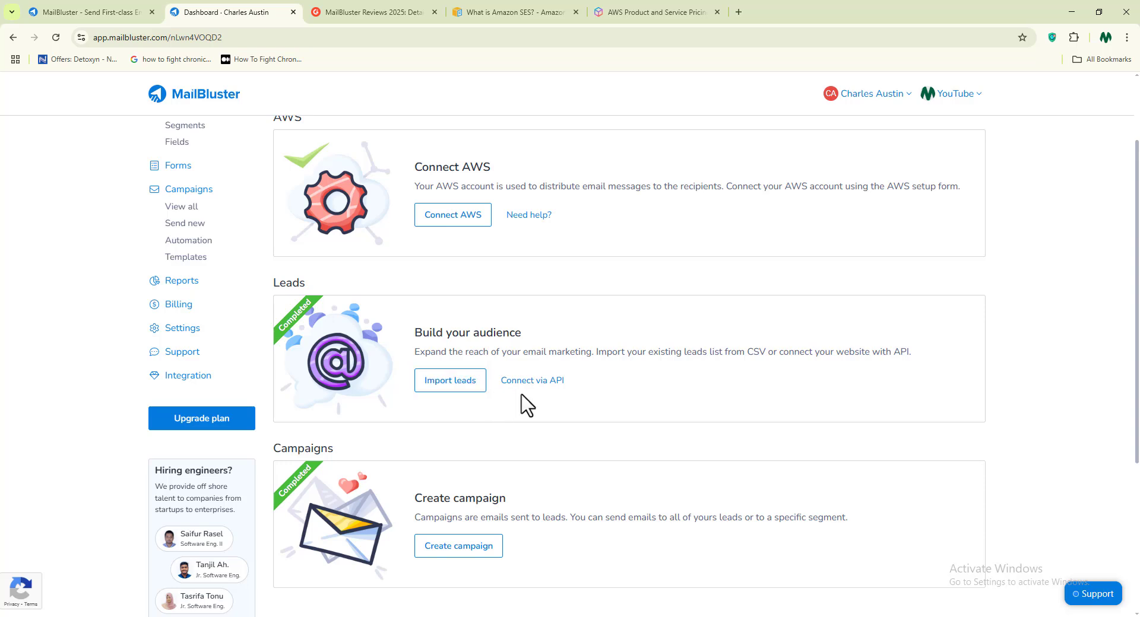
left_click(532, 381)
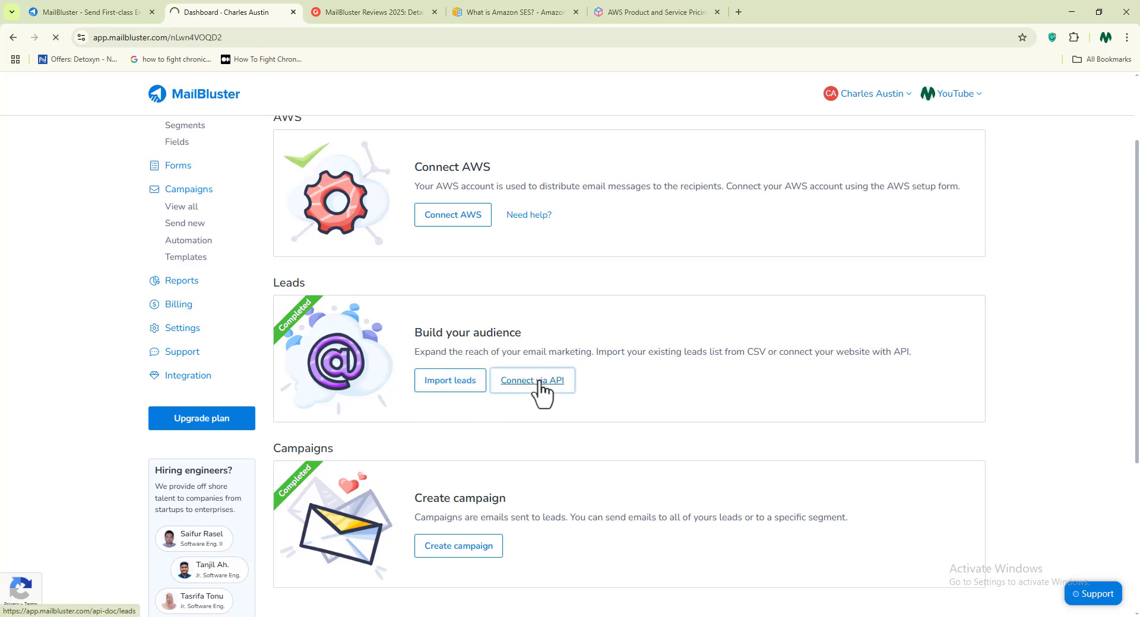
left_click(532, 380)
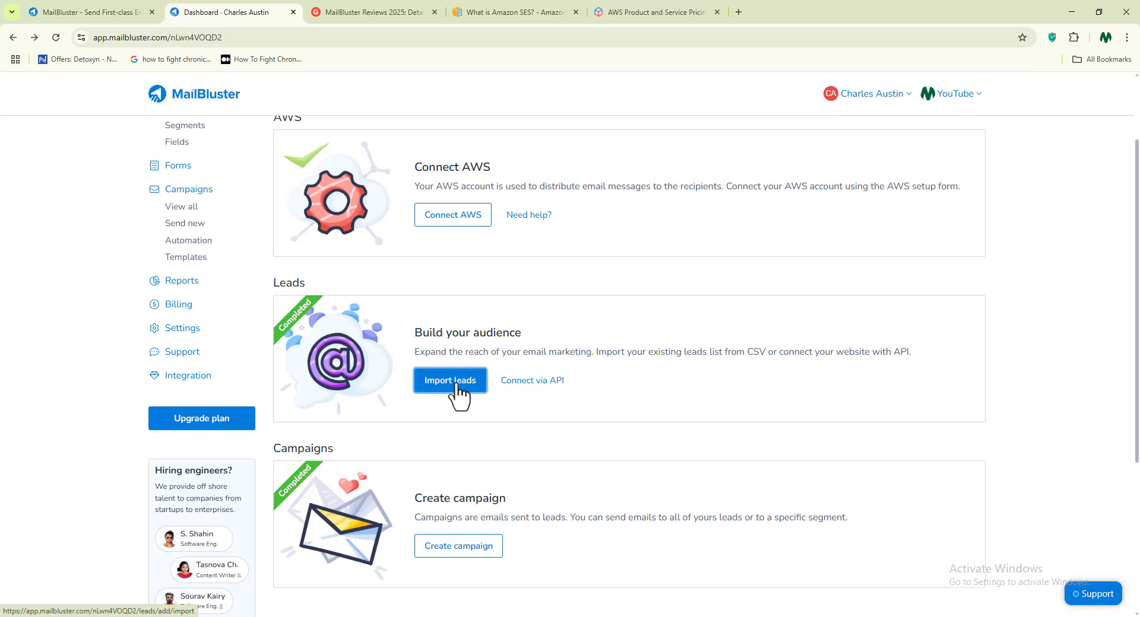
Step: Visit the lead import page without importing a CSV, glancing at the Amazon SES docs
left_click(450, 380)
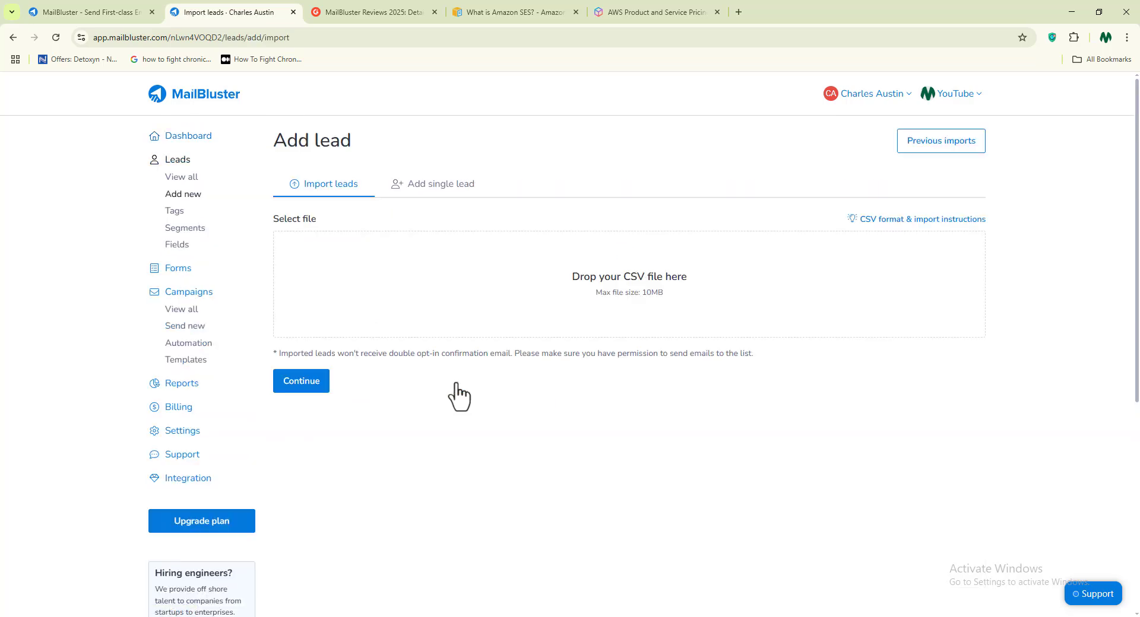
left_click(628, 283)
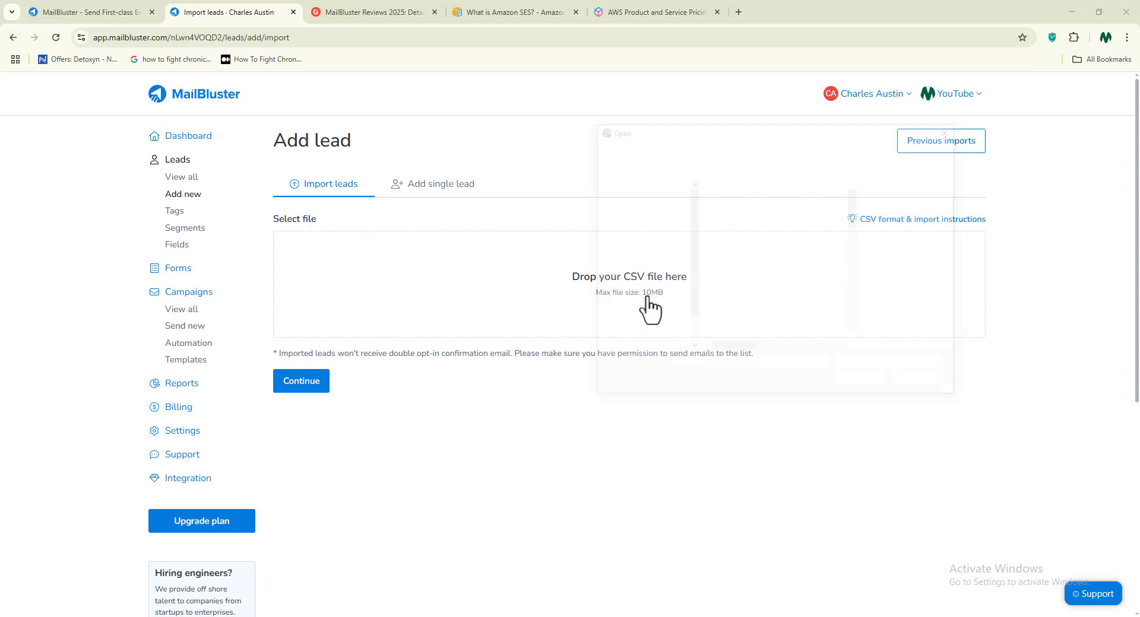
left_click(629, 284)
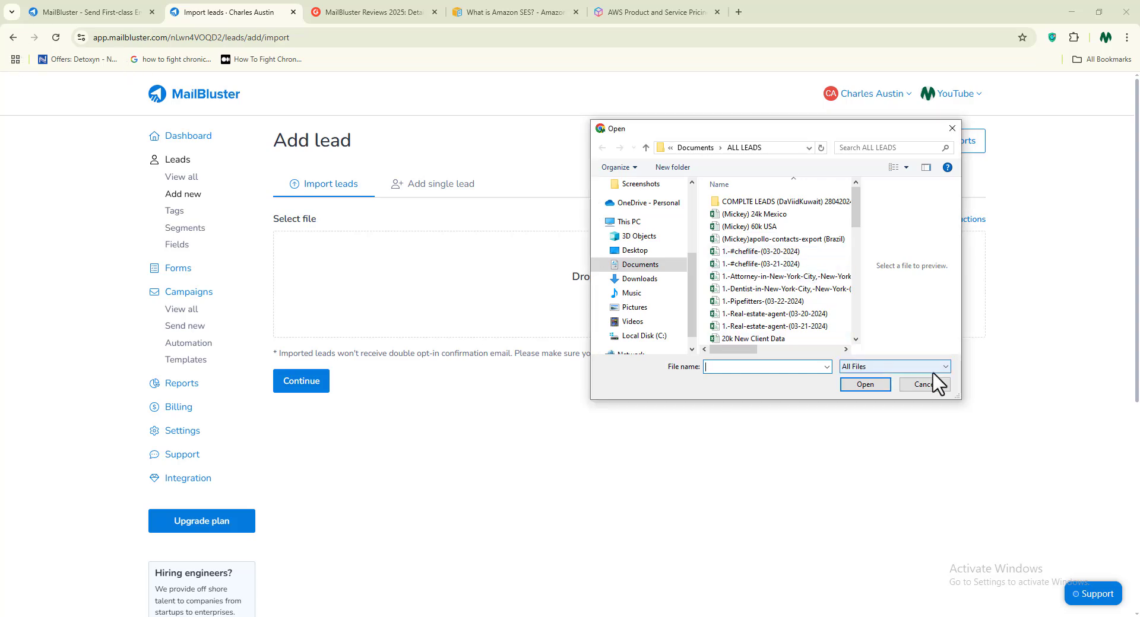
left_click(921, 384)
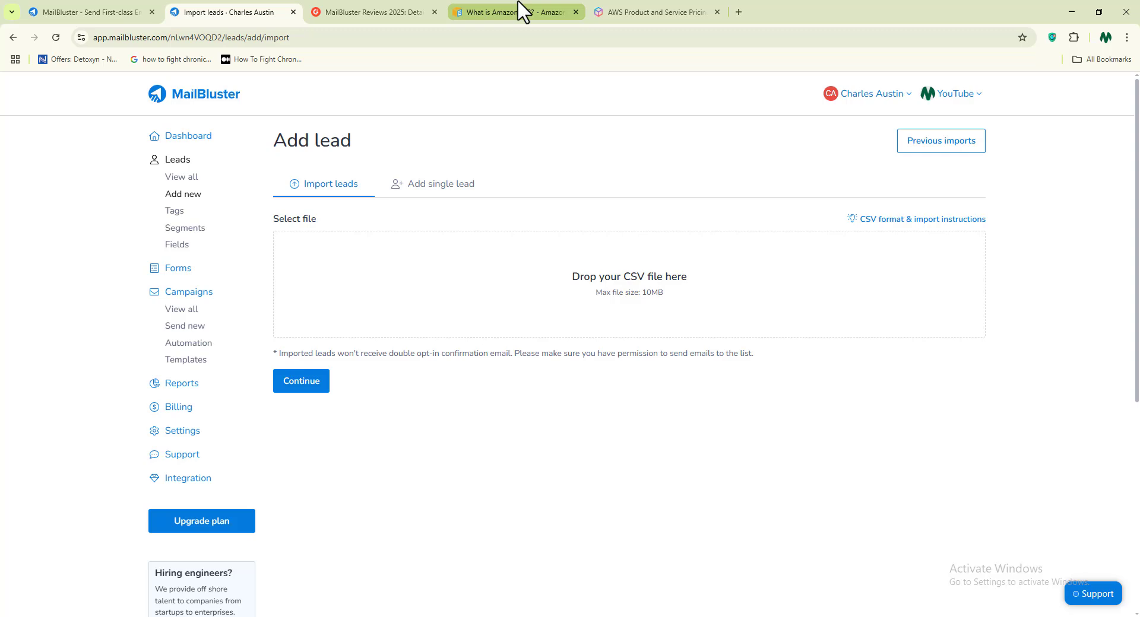
left_click(514, 12)
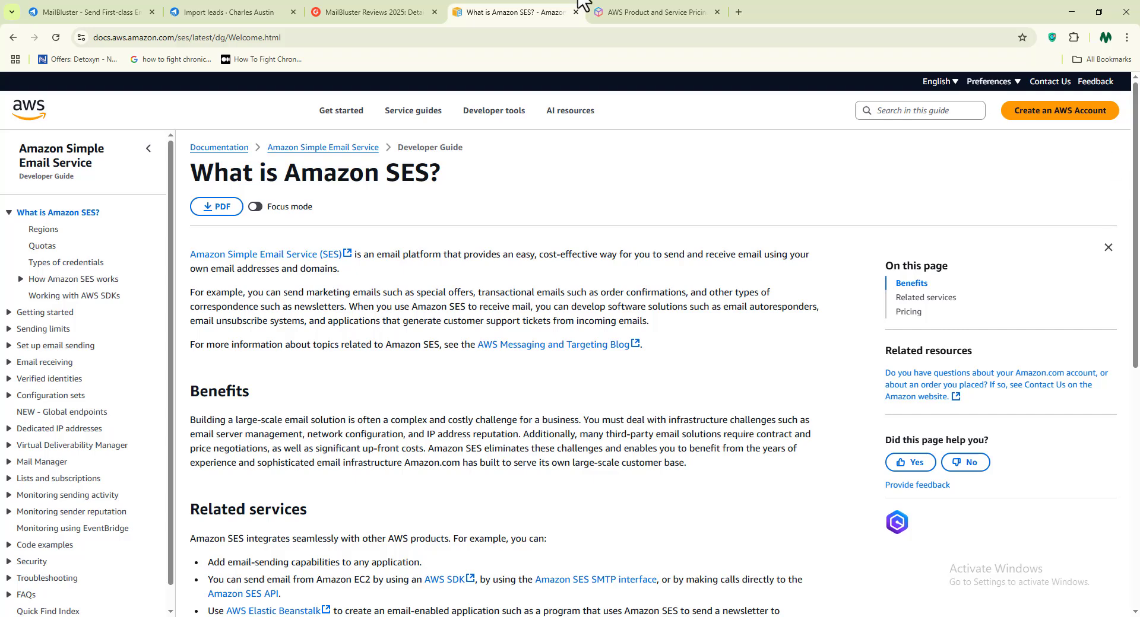
left_click(226, 12)
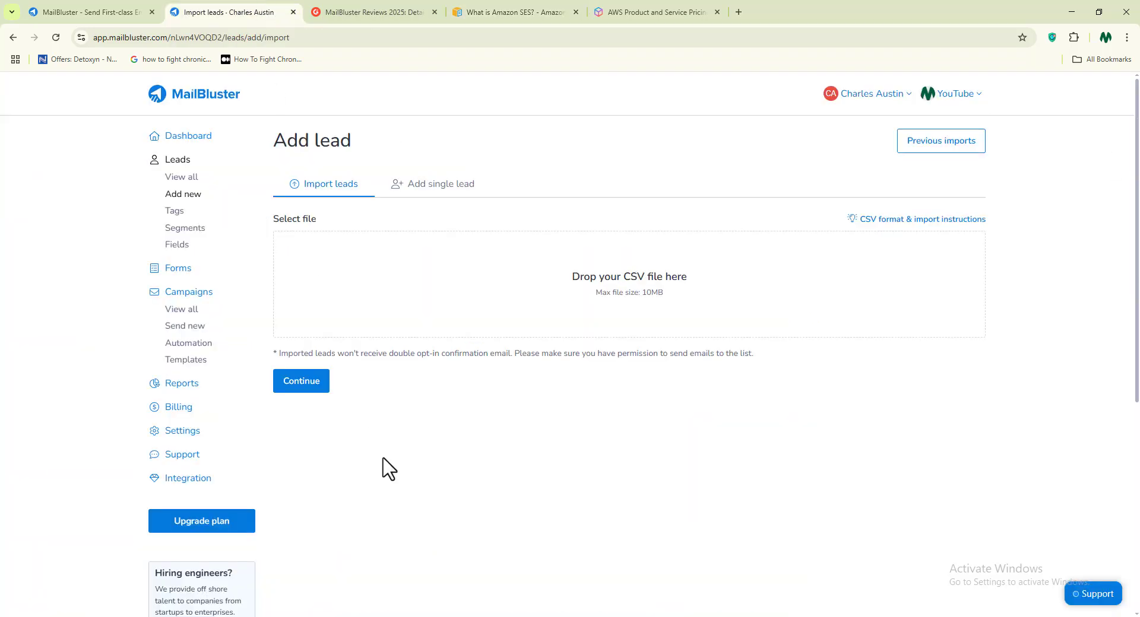
mouse_move(502, 320)
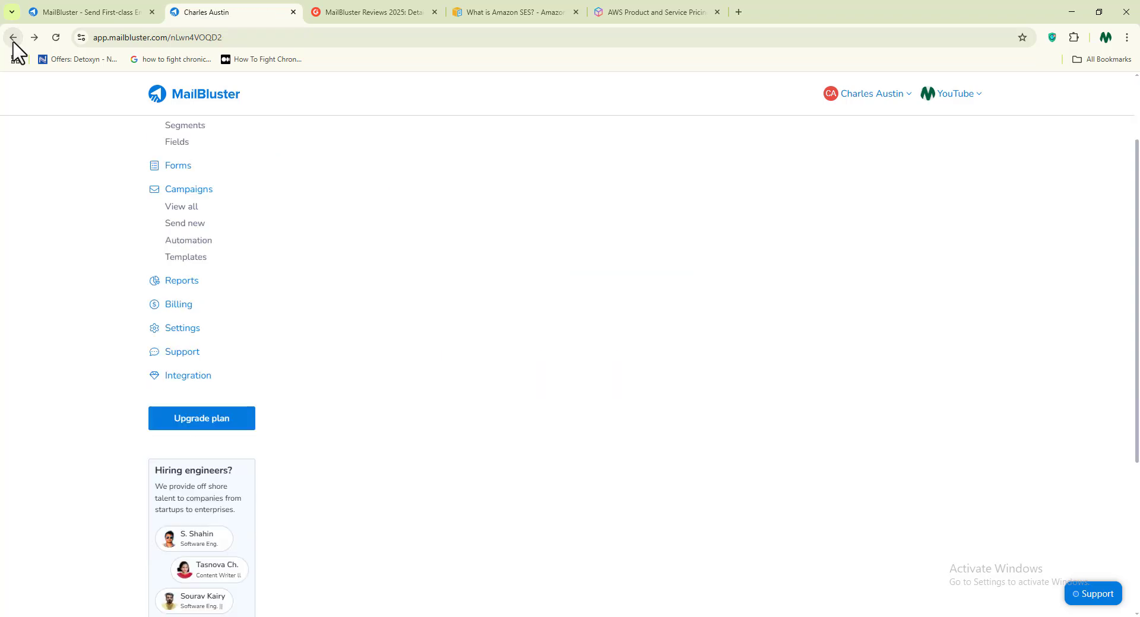
left_click(13, 37)
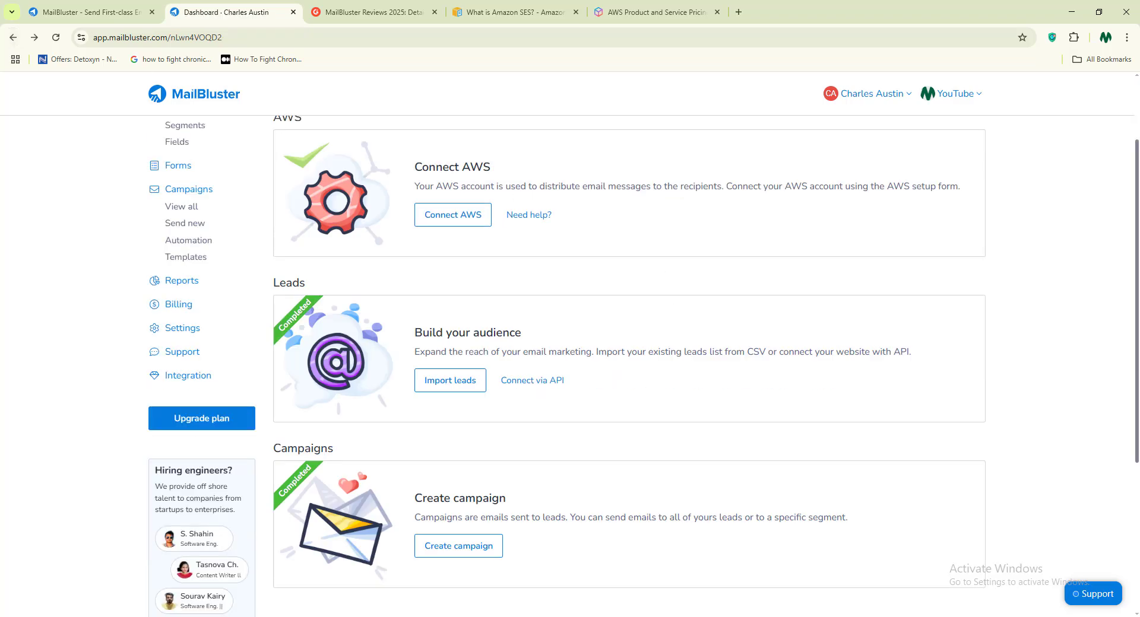
scroll("down", 3)
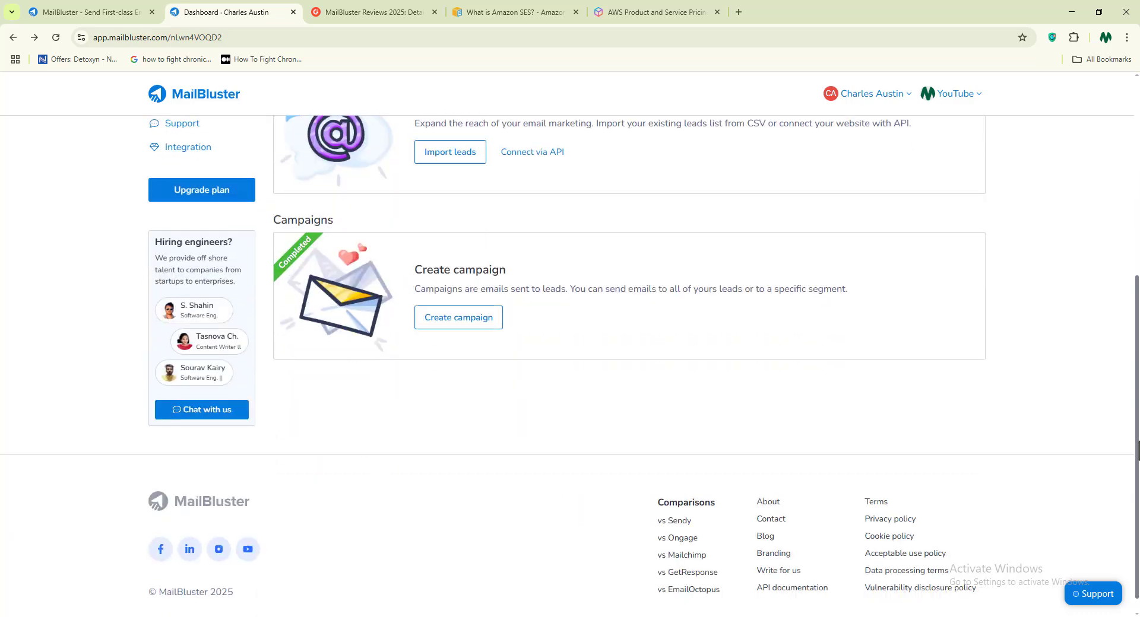
scroll("up", 3)
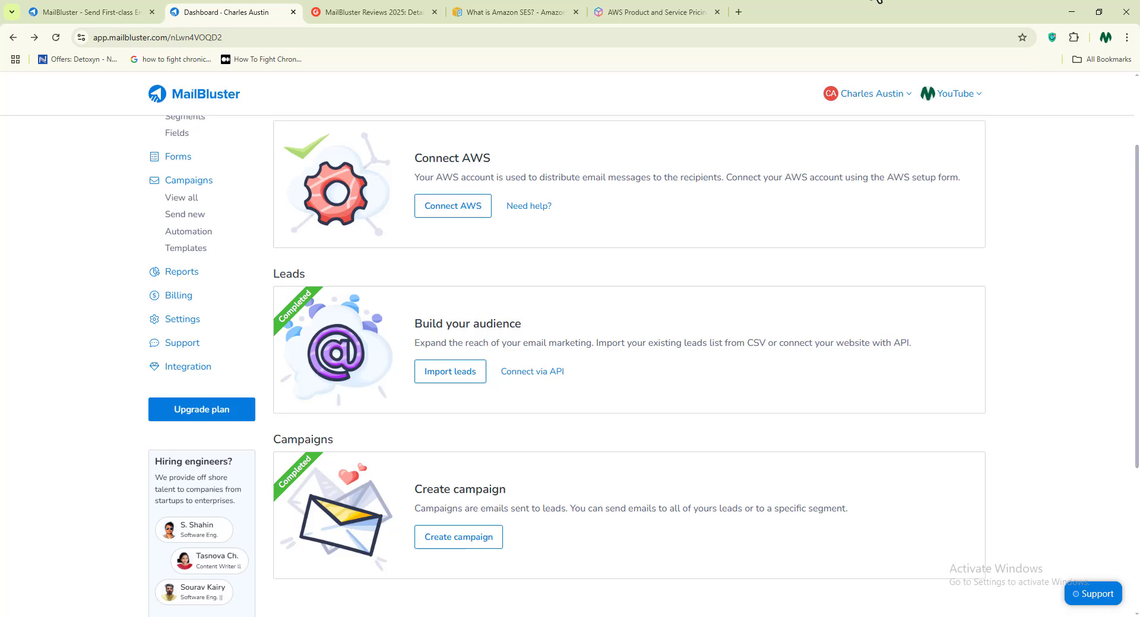
left_click(370, 12)
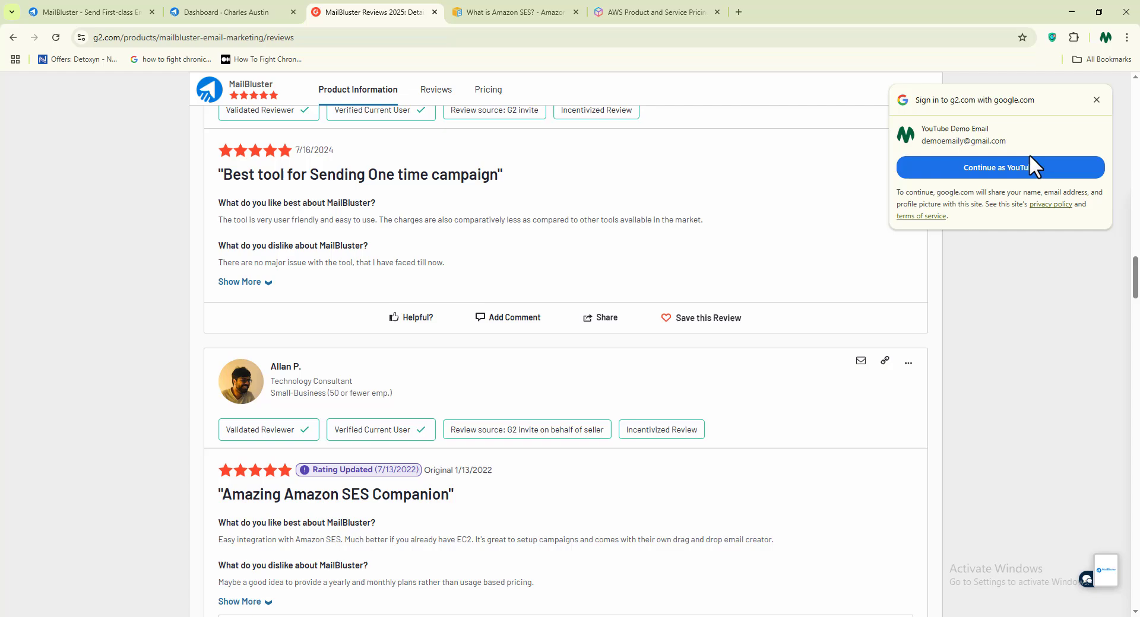
Step: Close the 'Sign in to g2.com with google.com' popup on the reviews page
left_click(1096, 100)
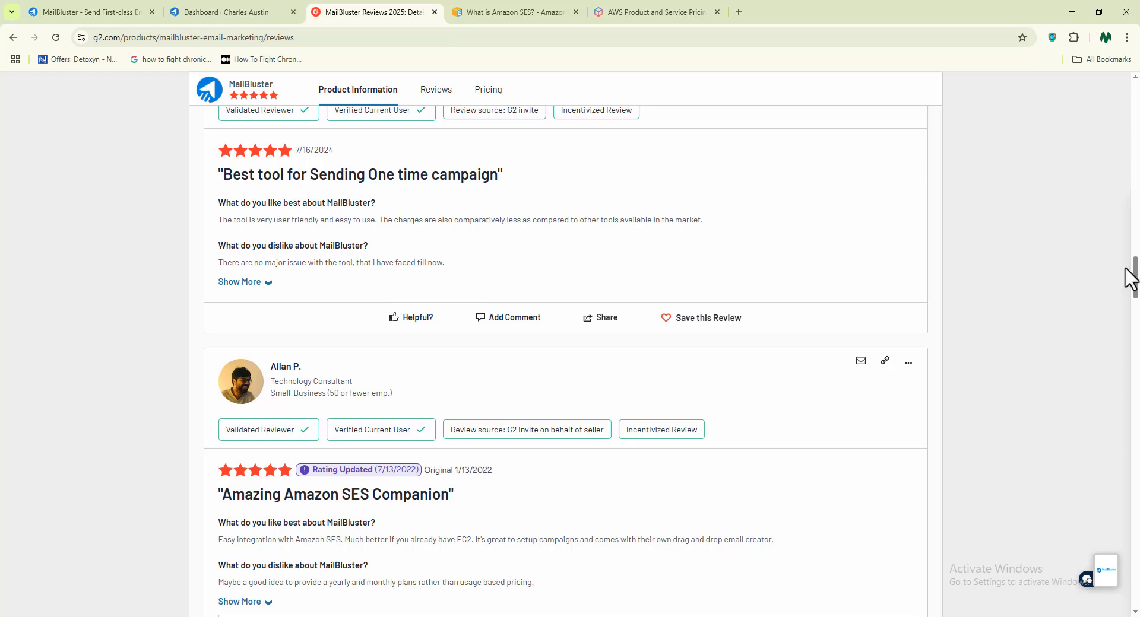
Step: Scroll through later G2 reviews, then switch to MailBluster's pricing website
scroll("down", 3)
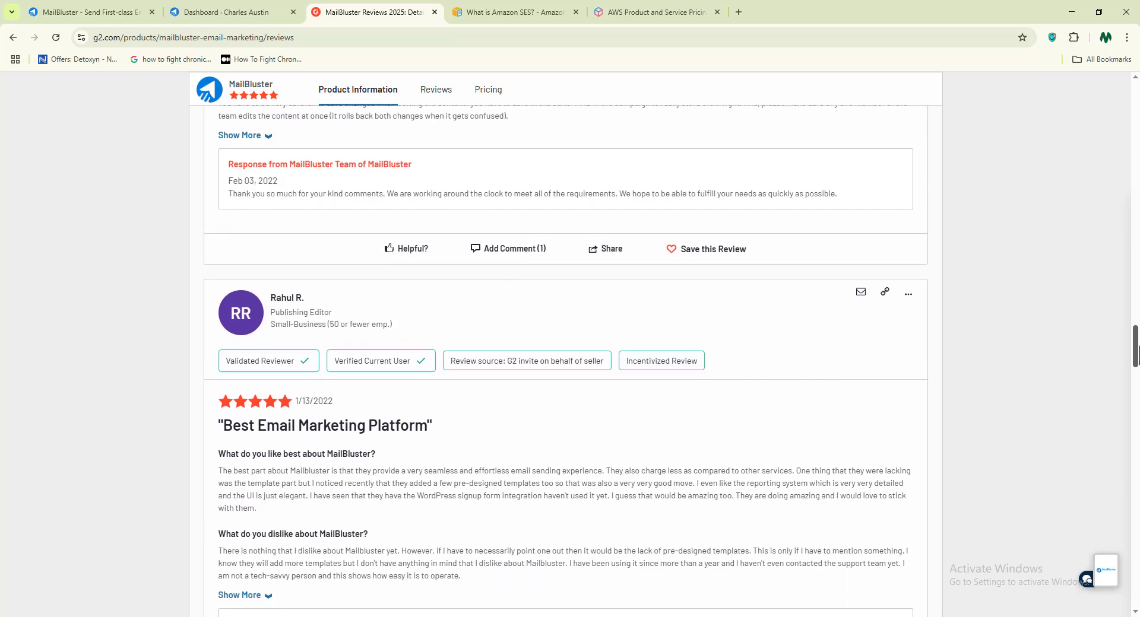
scroll("down", 3)
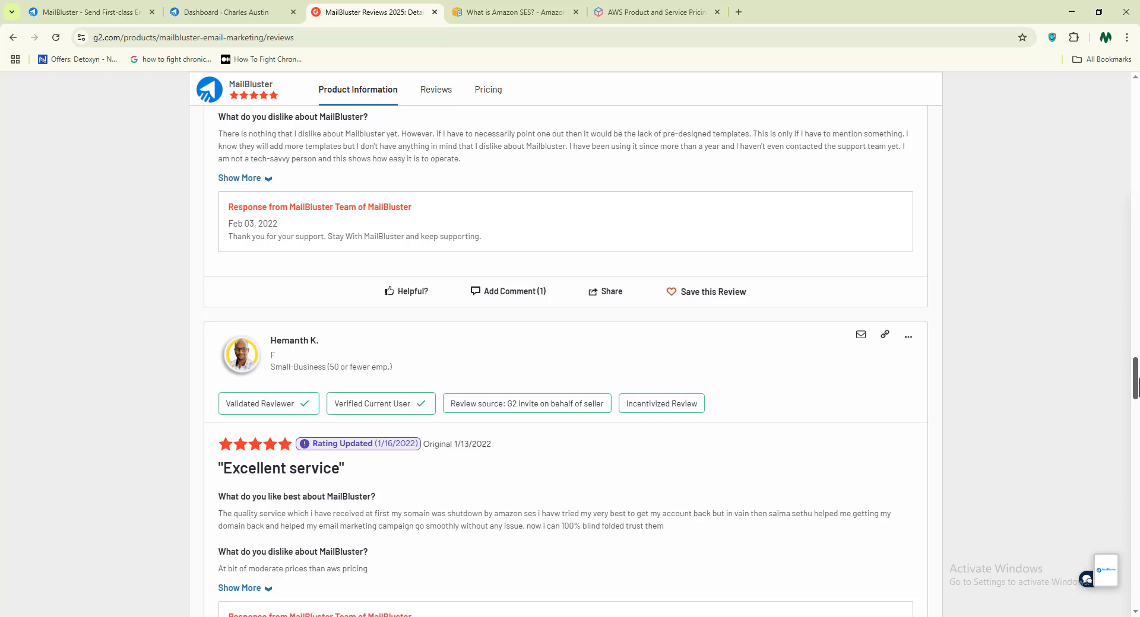
scroll("down", 3)
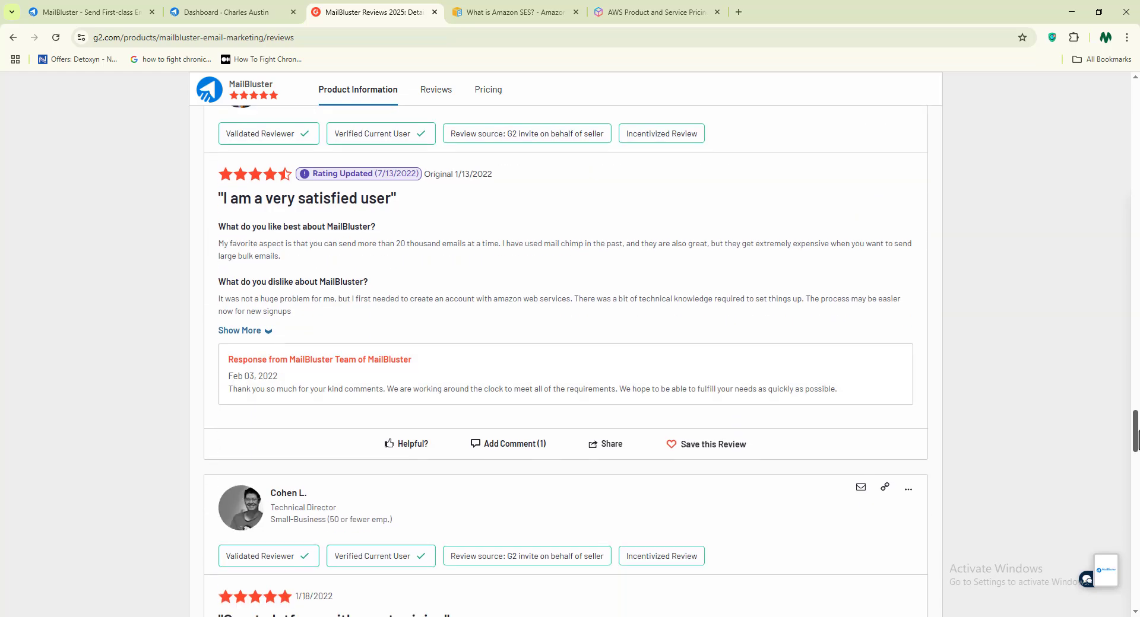
scroll("down", 3)
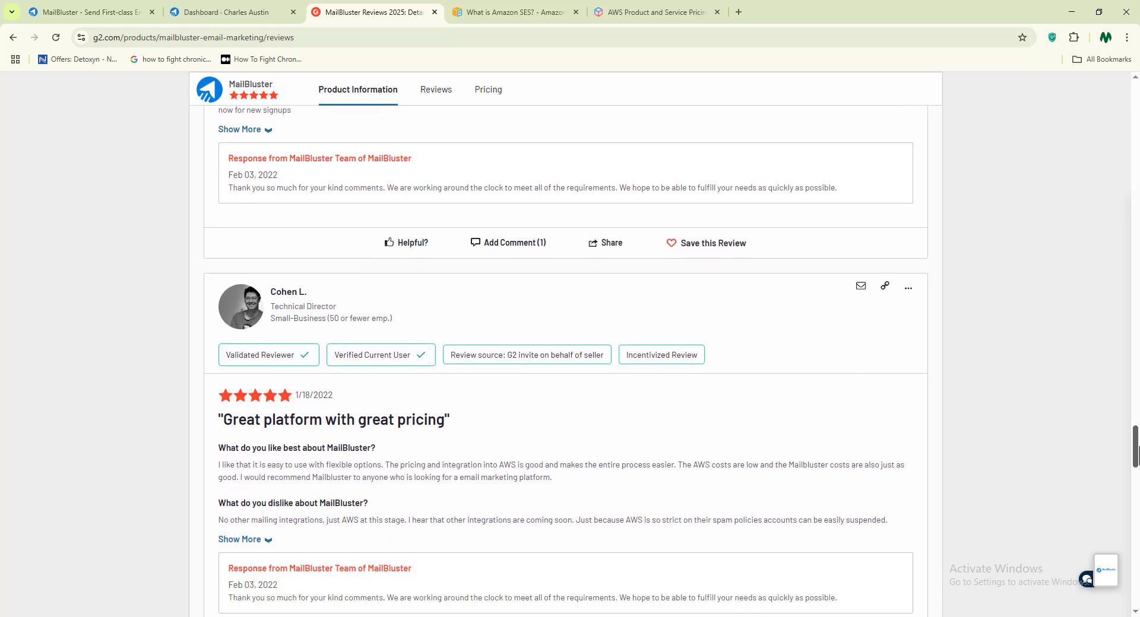
scroll("down", 3)
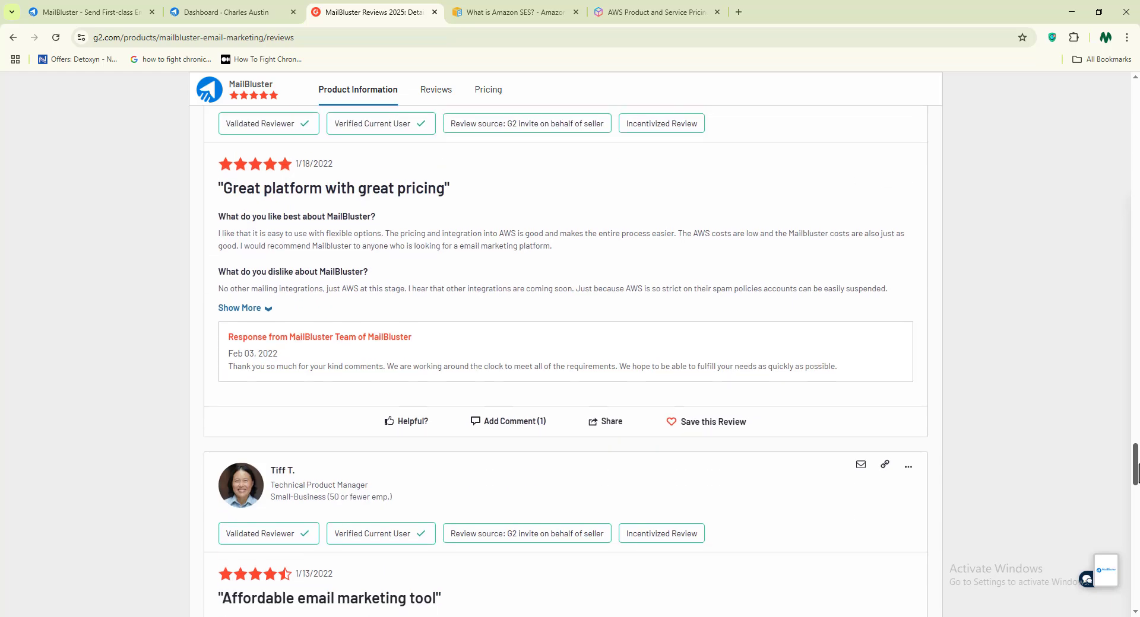
scroll("down", 3)
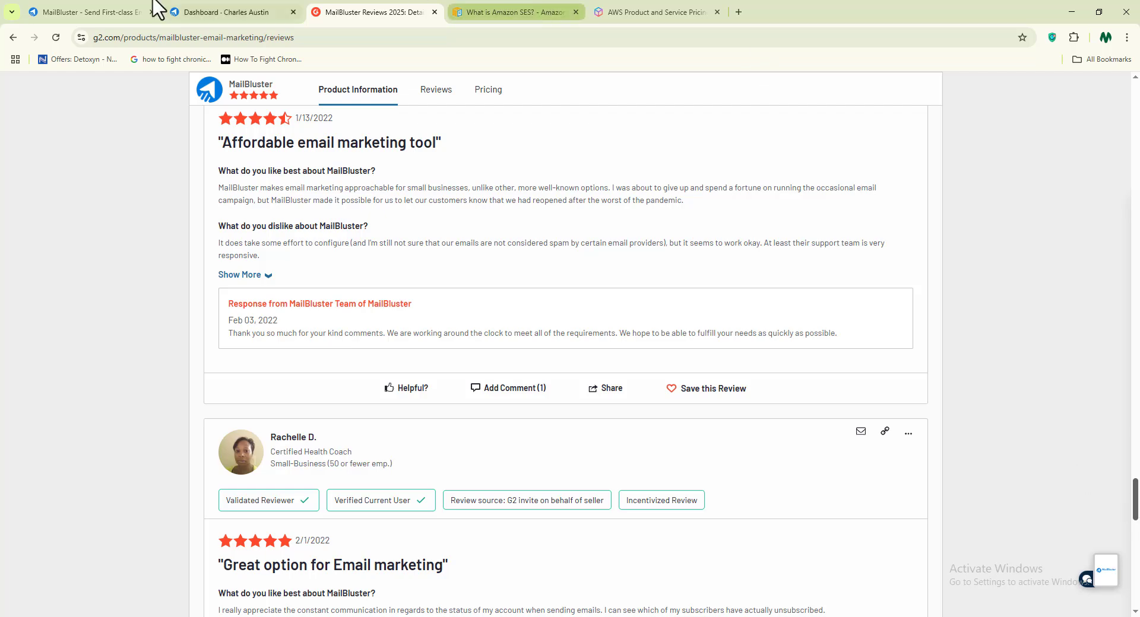
left_click(81, 13)
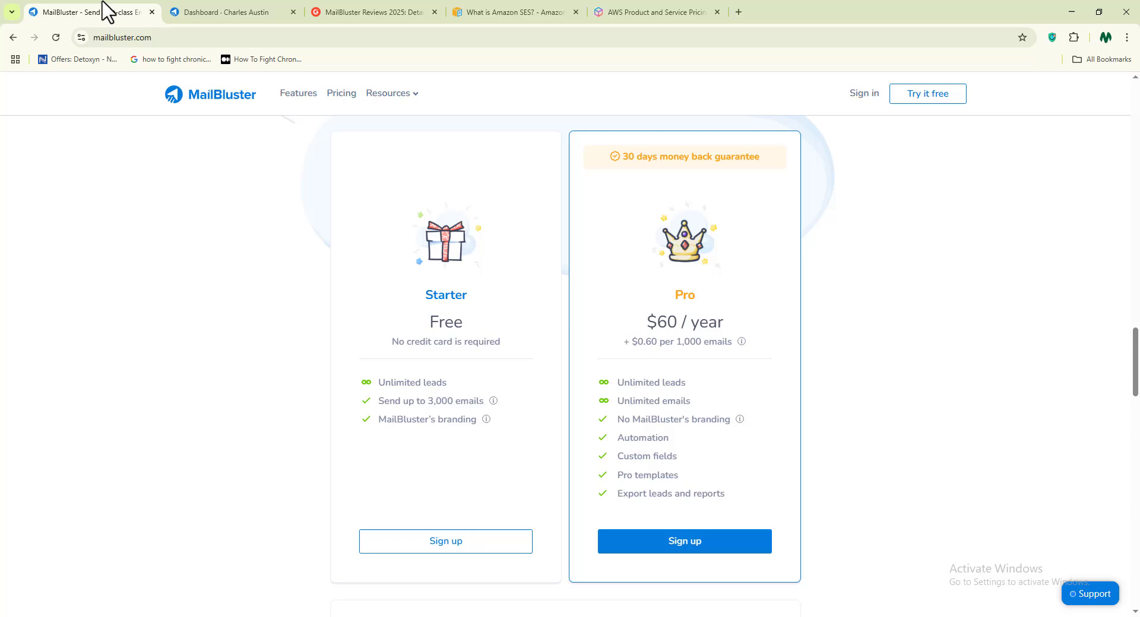
Step: Return to the brand dashboard showing the uncompleted Connect AWS task
left_click(232, 11)
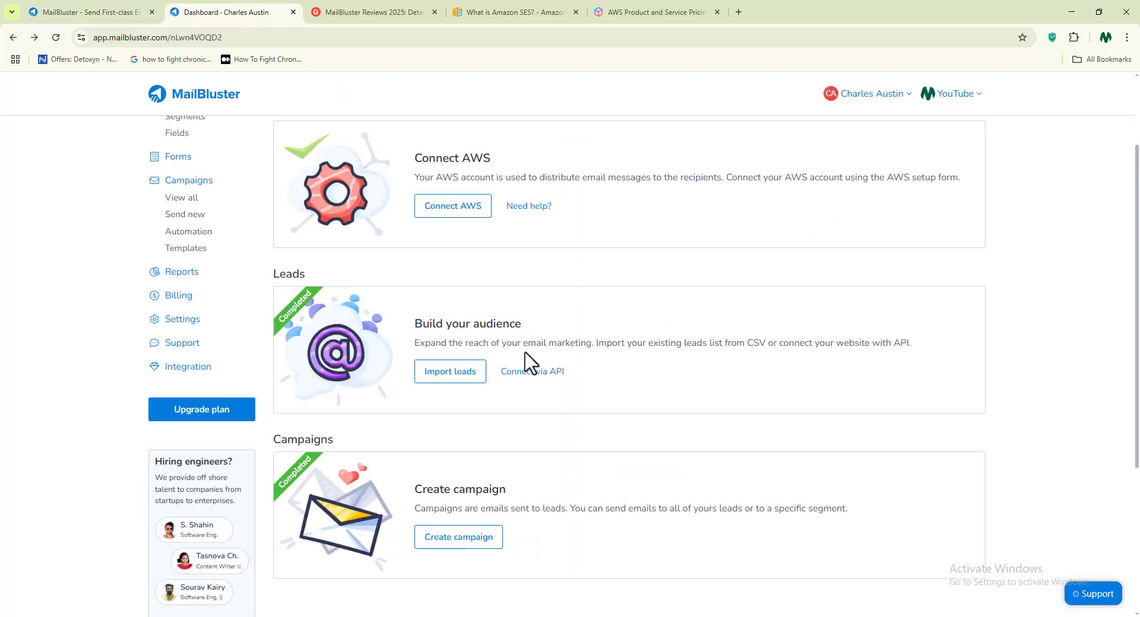
mouse_move(618, 243)
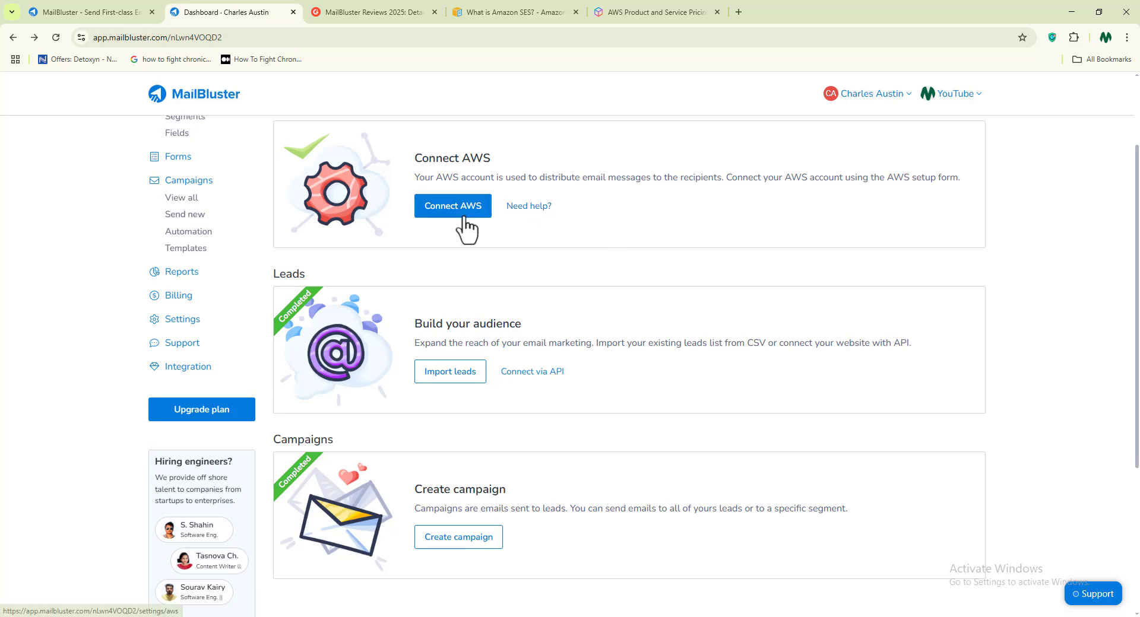
Step: Open Connect AWS and leave the access key, secret key and SES region empty
left_click(451, 206)
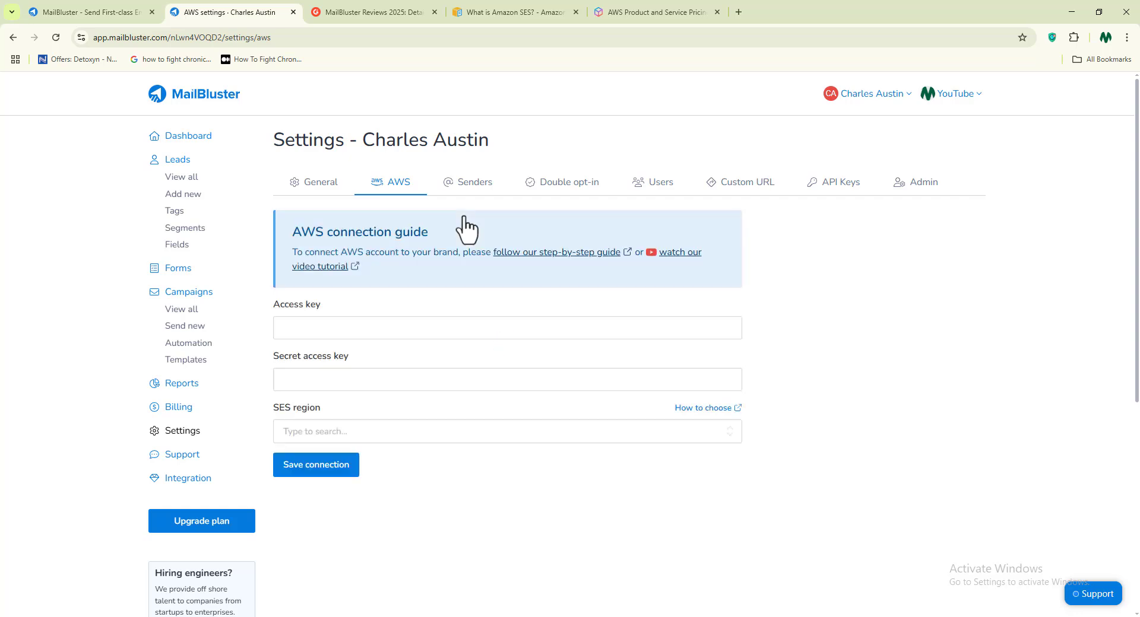
left_click(506, 327)
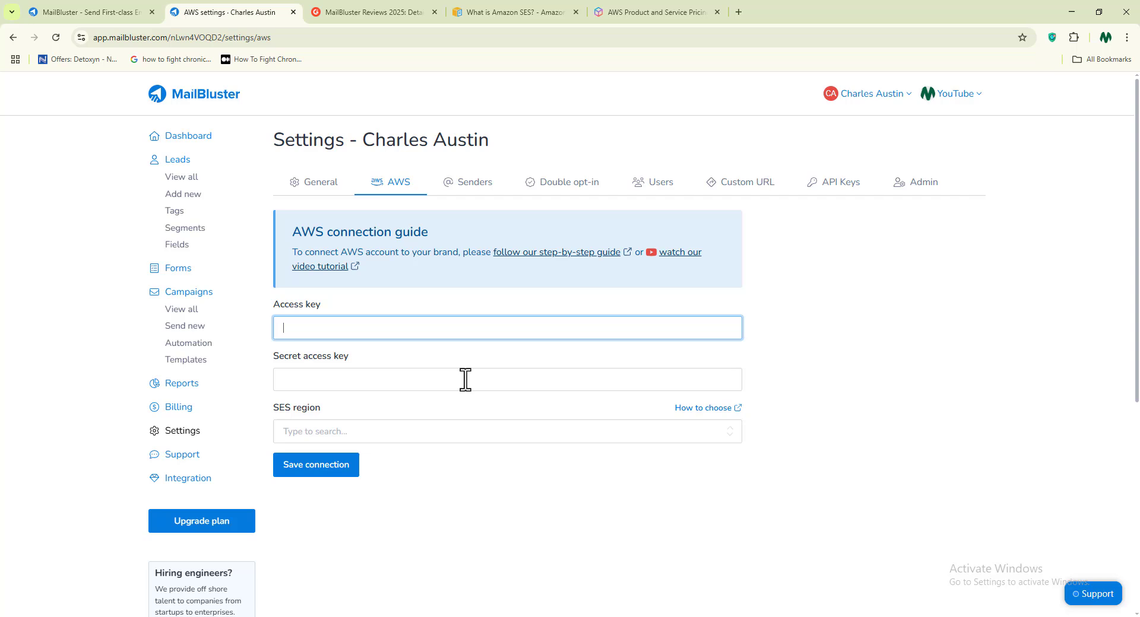
left_click(506, 379)
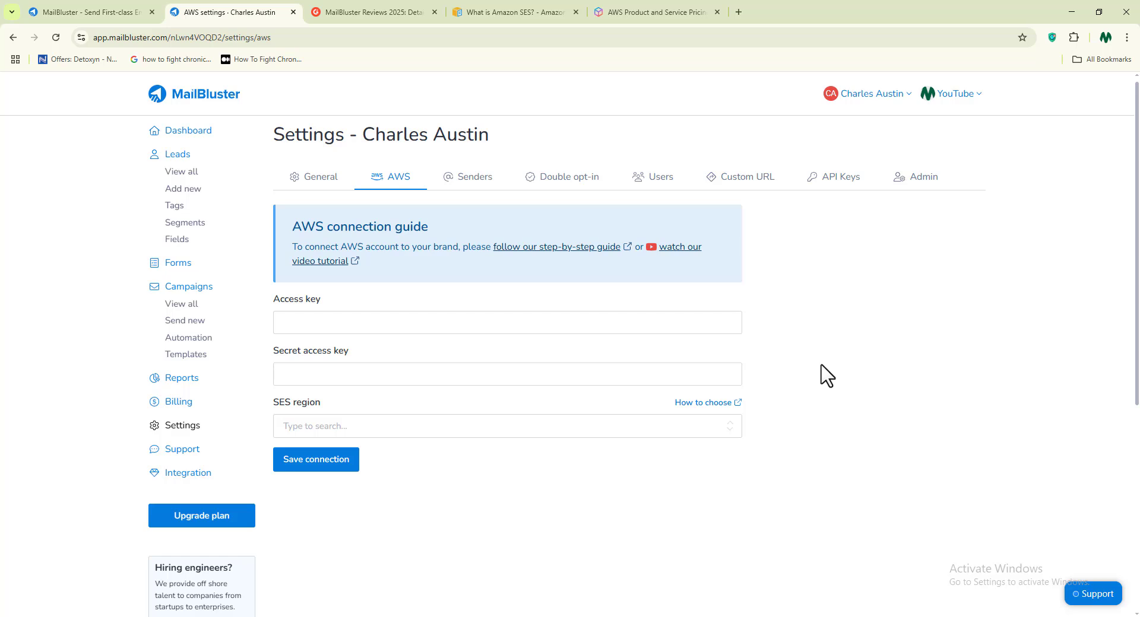
mouse_move(770, 320)
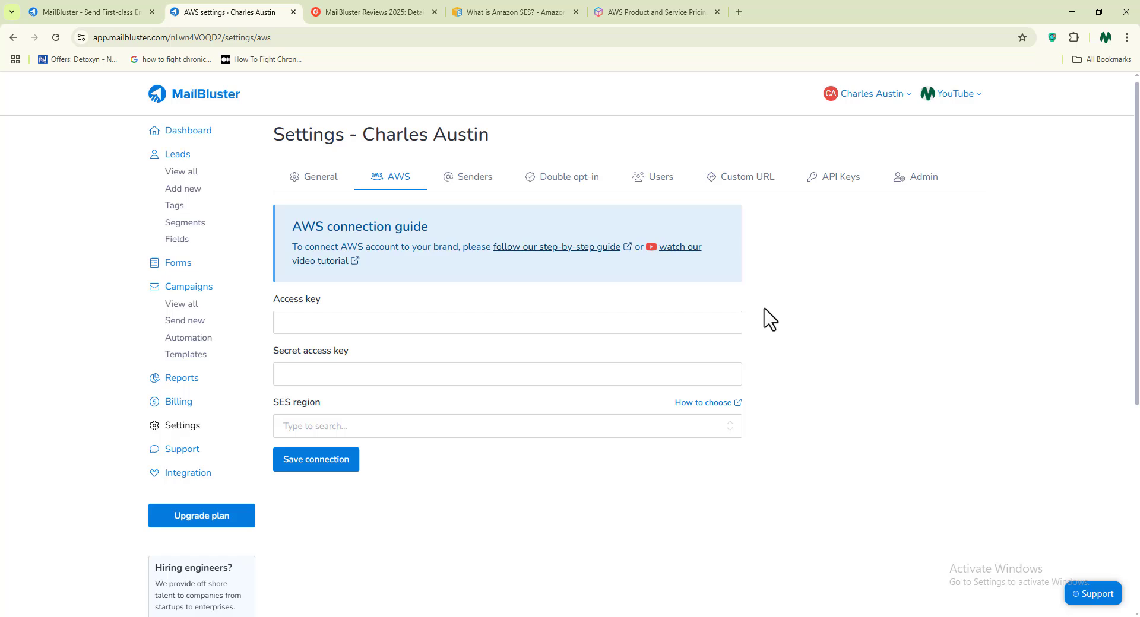
mouse_move(475, 177)
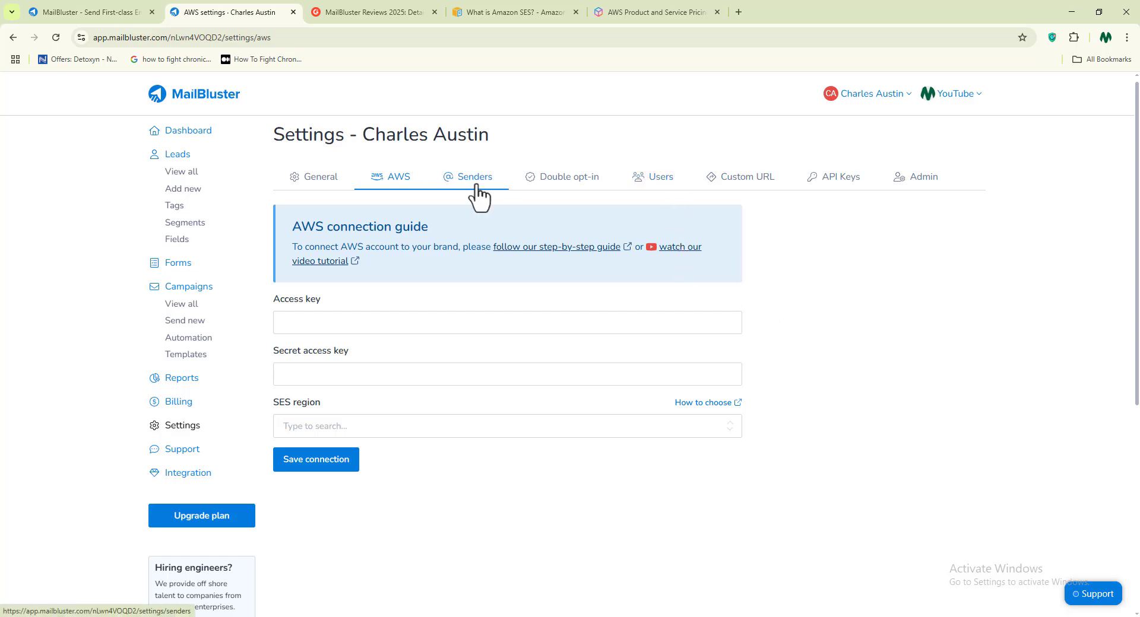
Step: Tour the Senders, Double opt-in, Users, General and AWS settings, then return to the pricing site
left_click(475, 177)
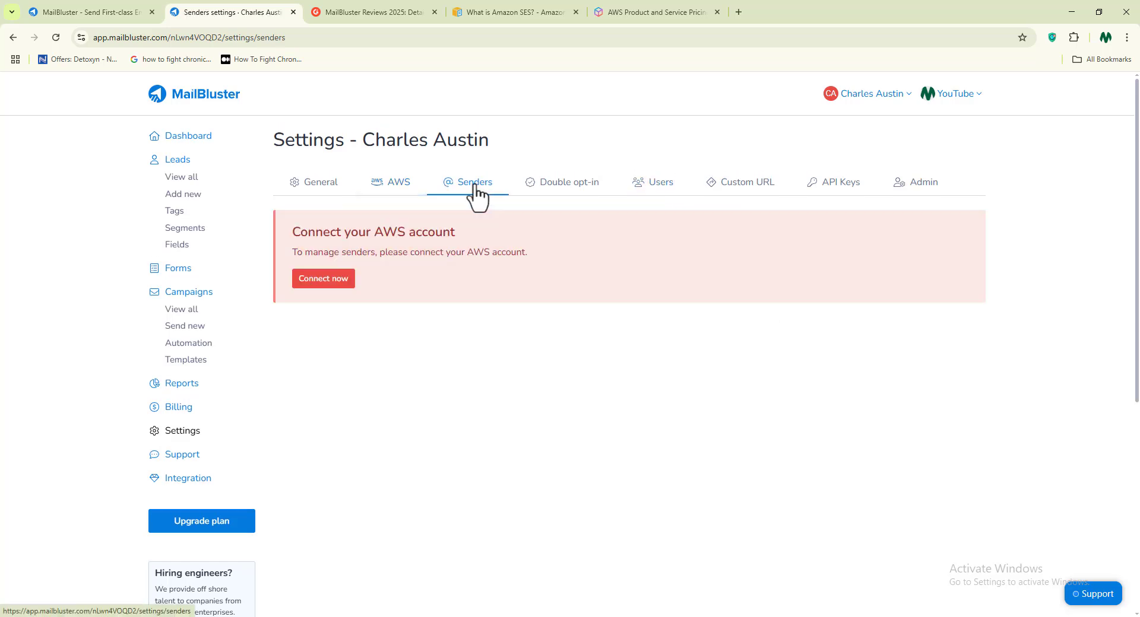
left_click(568, 181)
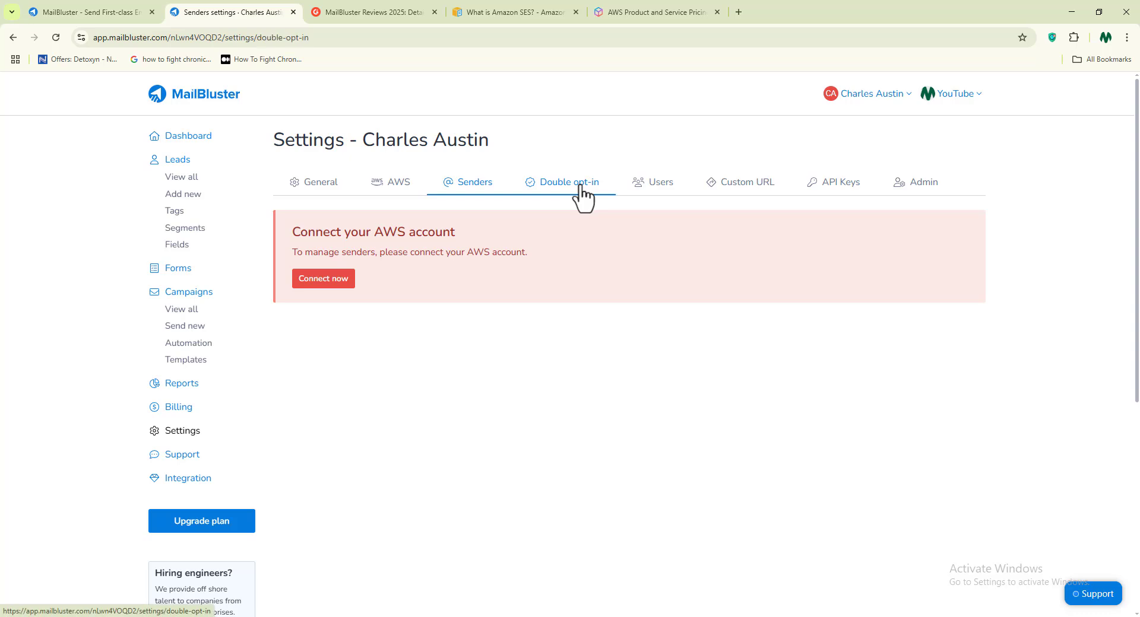
left_click(569, 182)
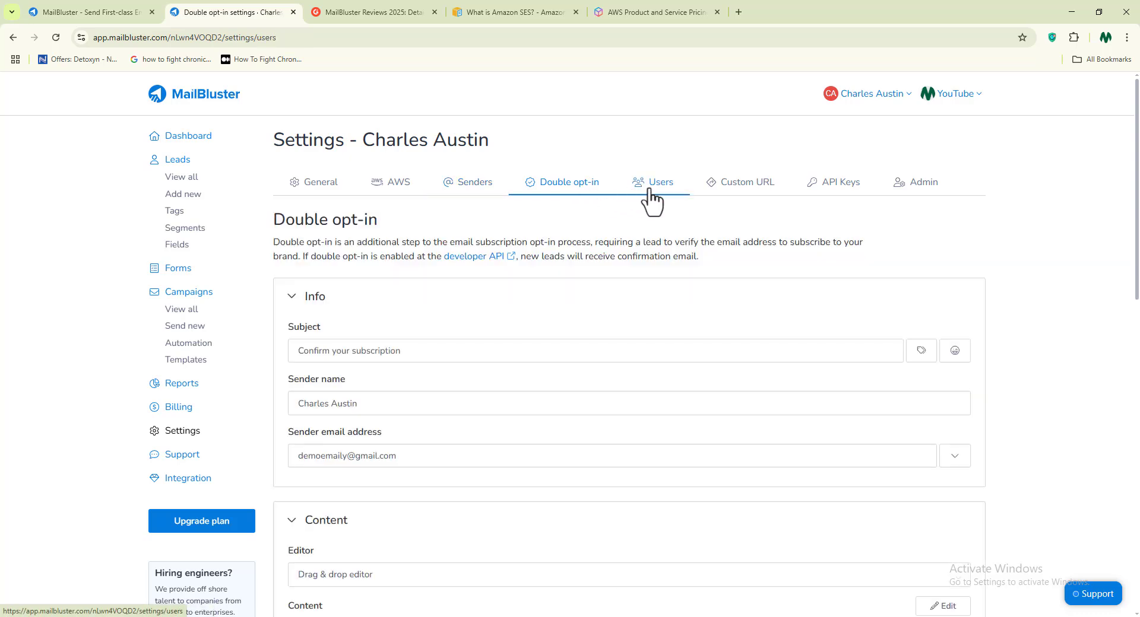
left_click(660, 181)
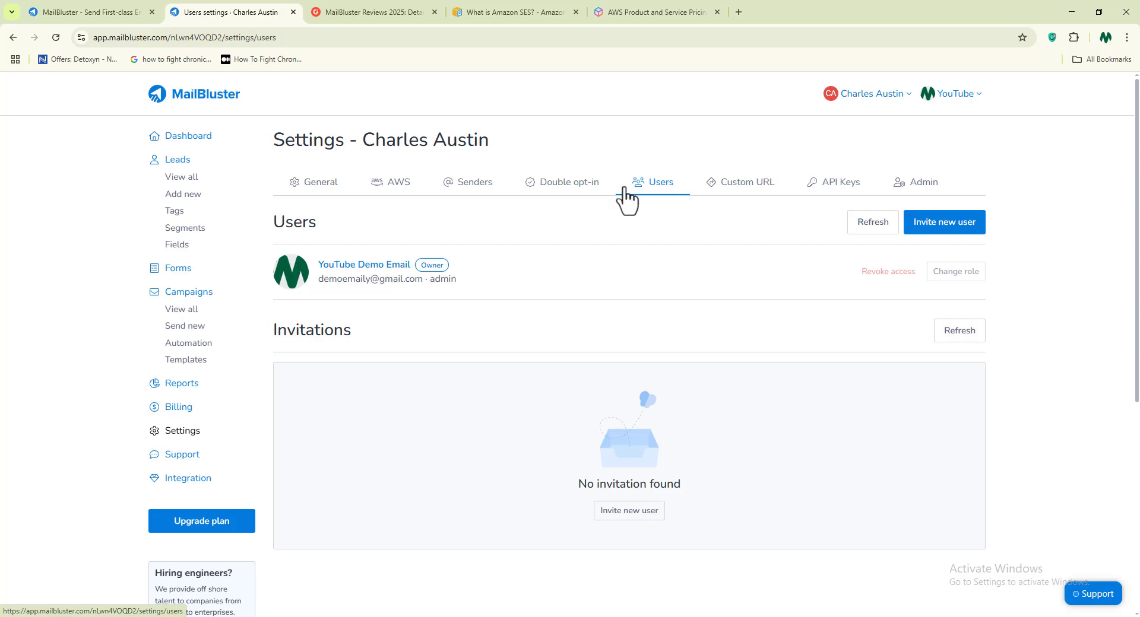
left_click(320, 182)
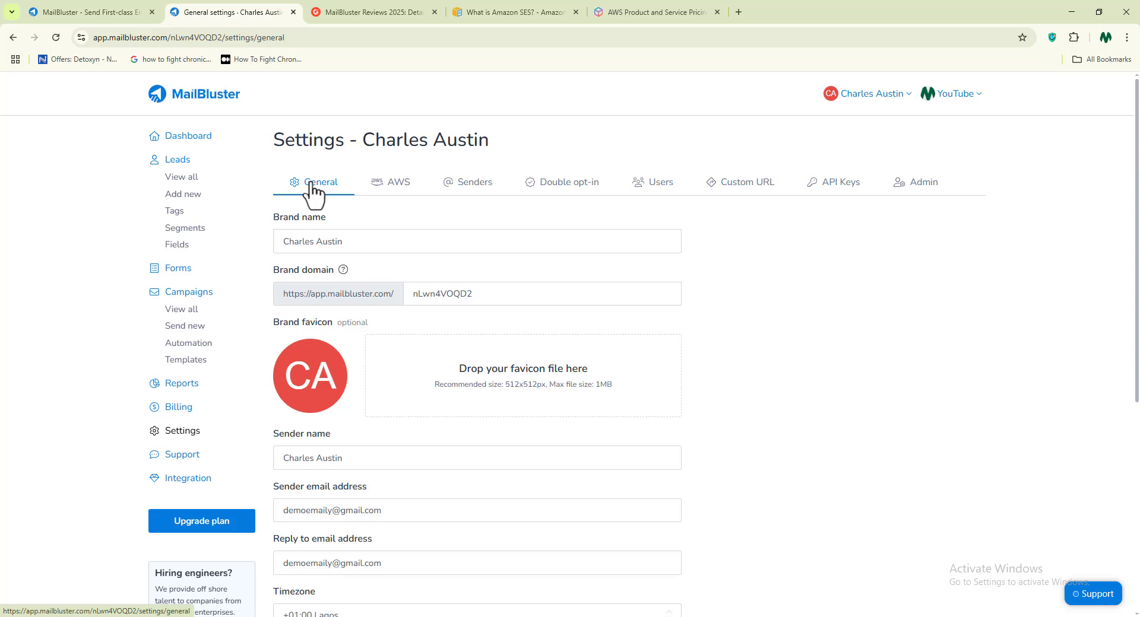
left_click(398, 181)
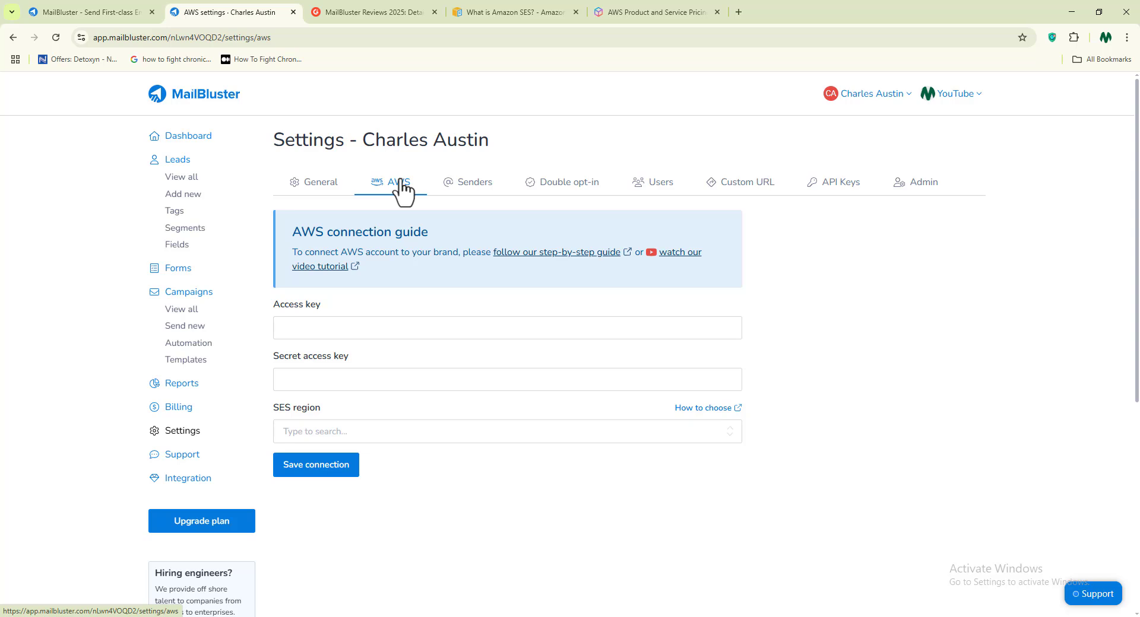
left_click(88, 12)
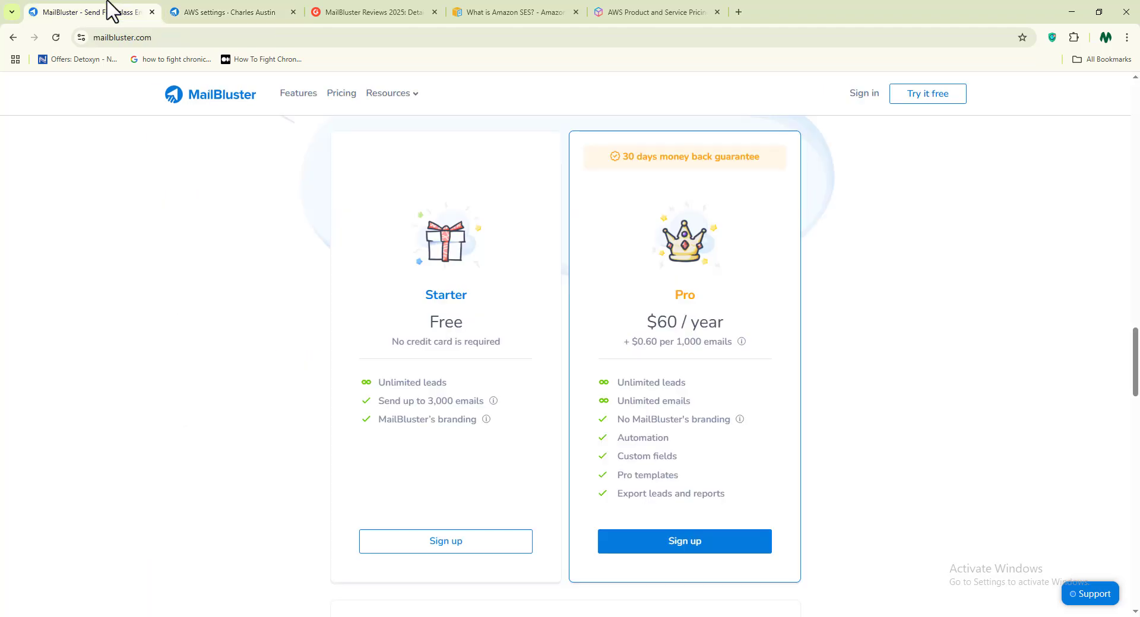